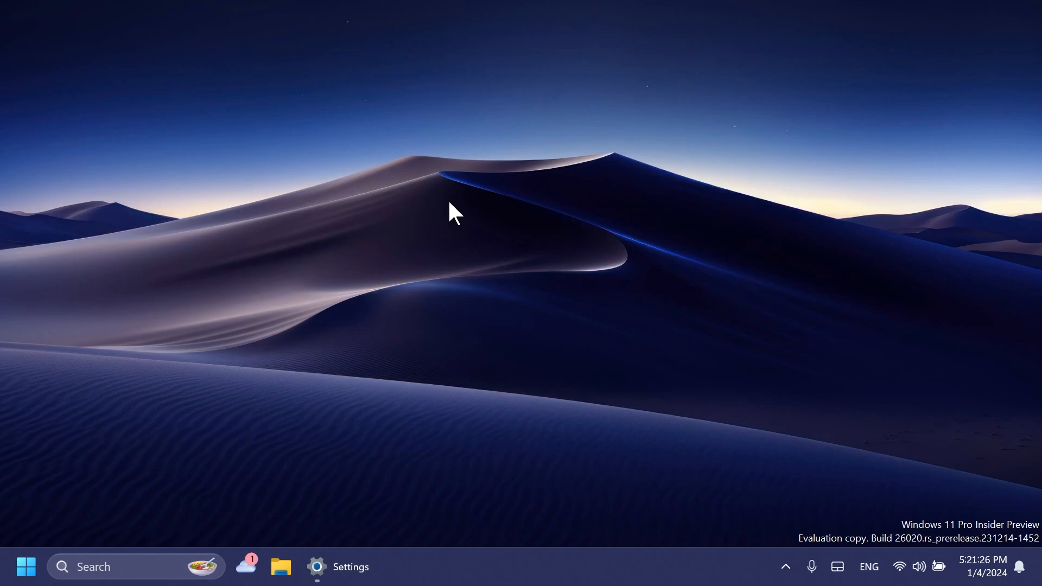
# - Restore Settings to show System > About with OS build 26020.1000 specifications
pyautogui.click(337, 566)
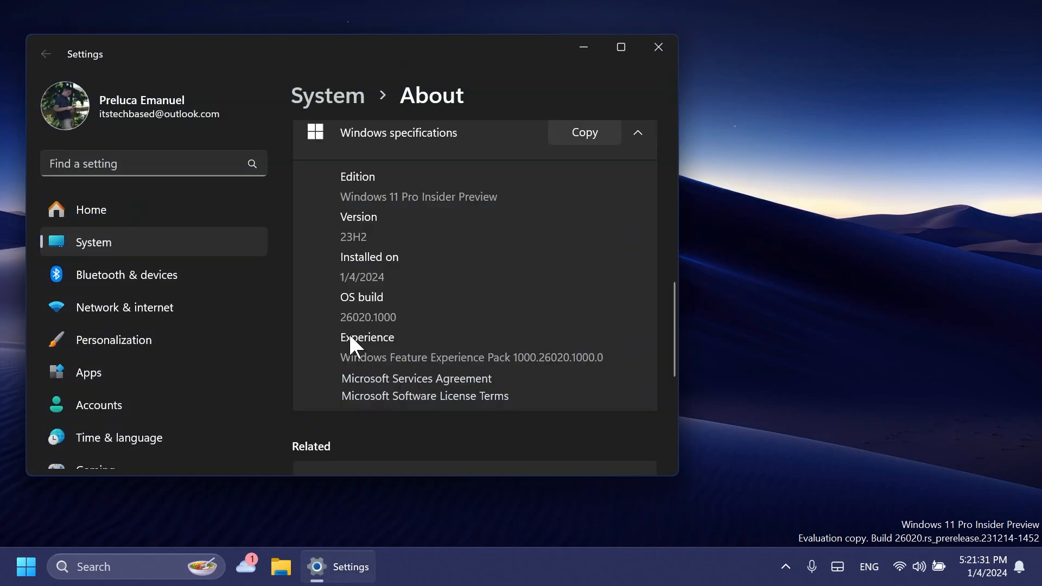
pyautogui.moveTo(376, 334)
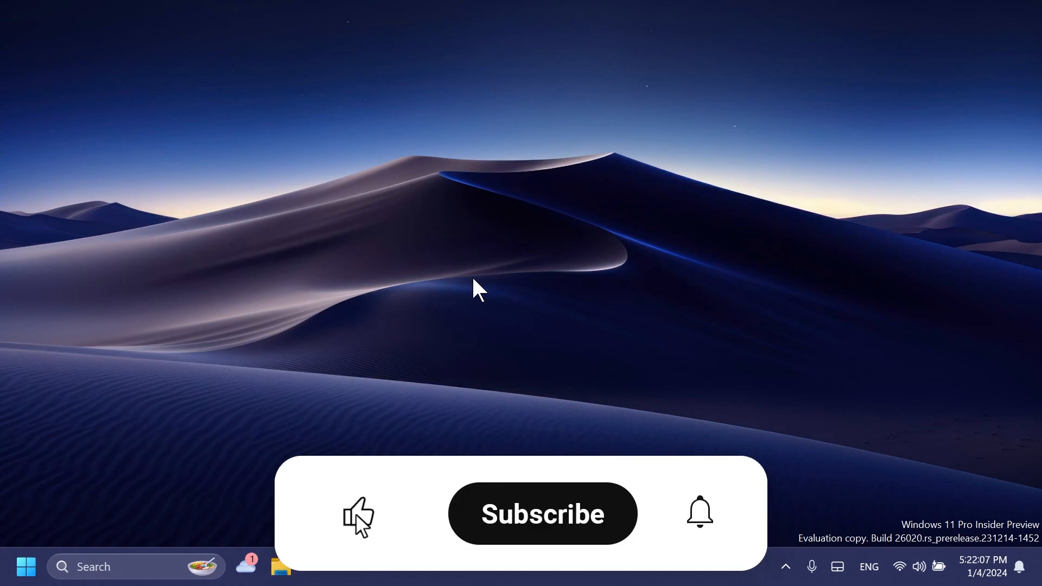
# - Close Settings, then search Start for 'voice access' to launch it
pyautogui.click(542, 513)
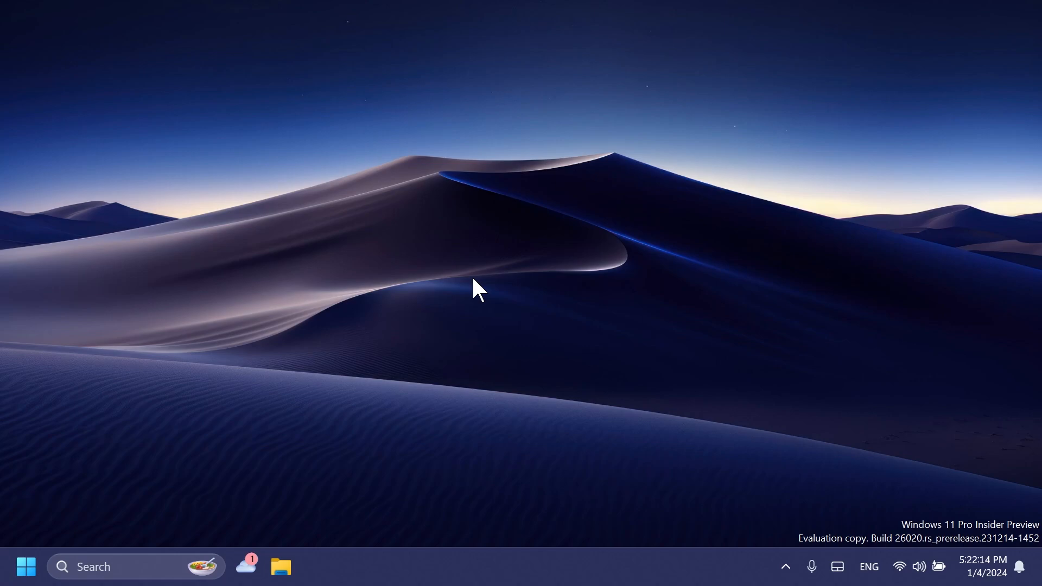
pyautogui.click(25, 566)
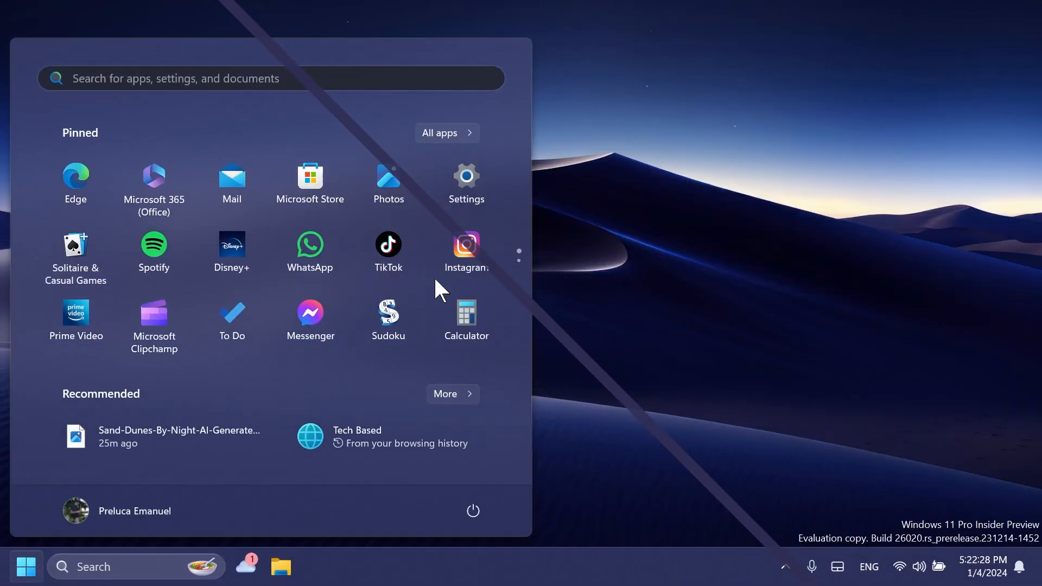
pyautogui.write('voice access')
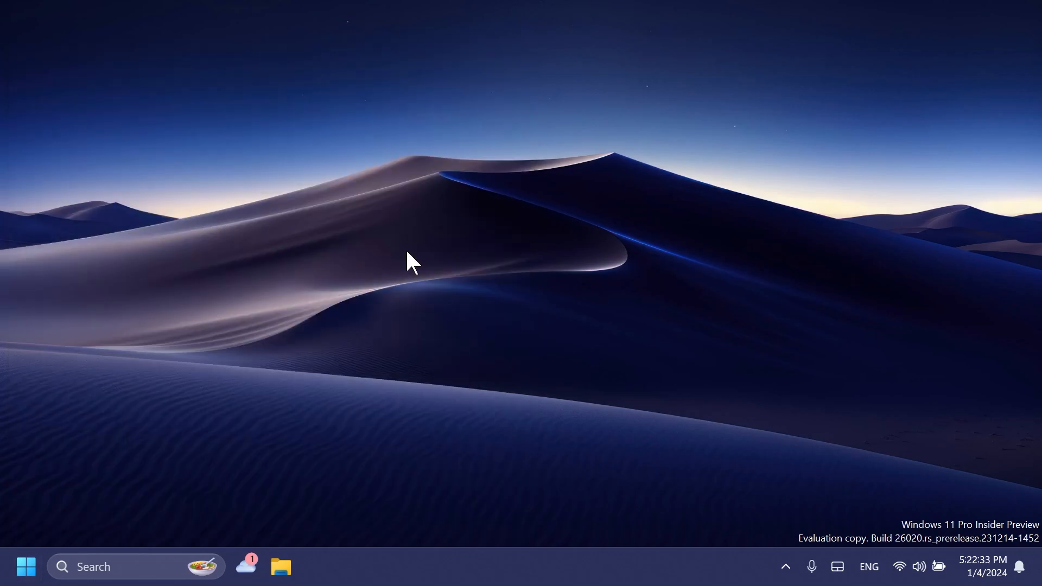
# - From the voice access menu, view all commands and go to the Voice shortcuts page
pyautogui.click(997, 16)
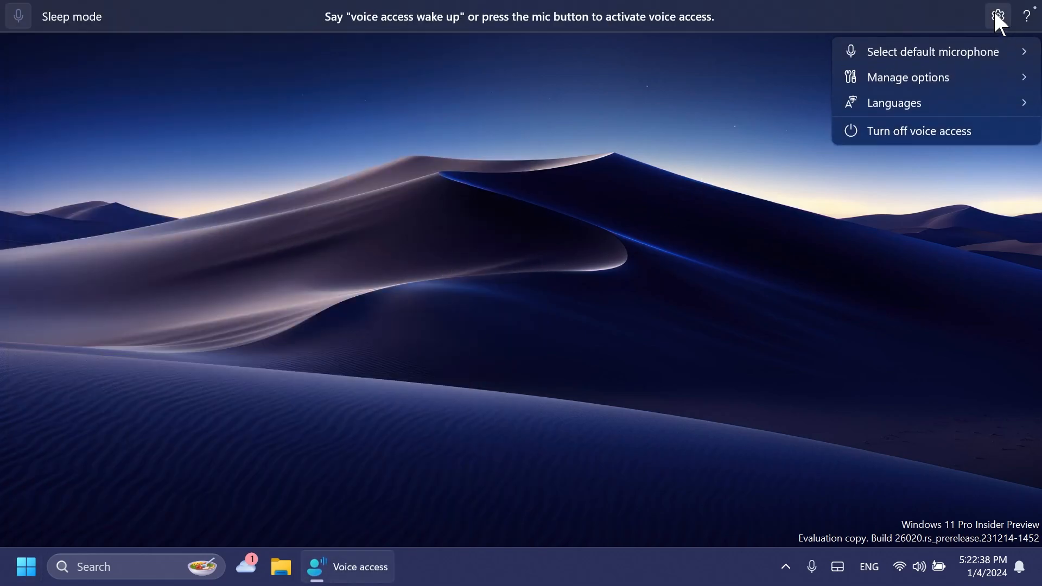
pyautogui.click(893, 103)
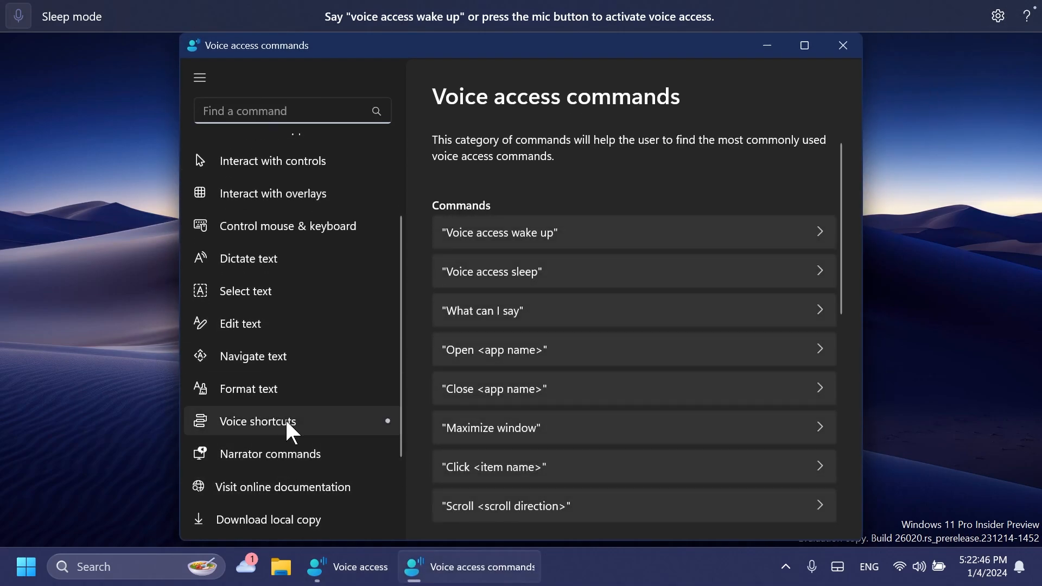
pyautogui.click(258, 421)
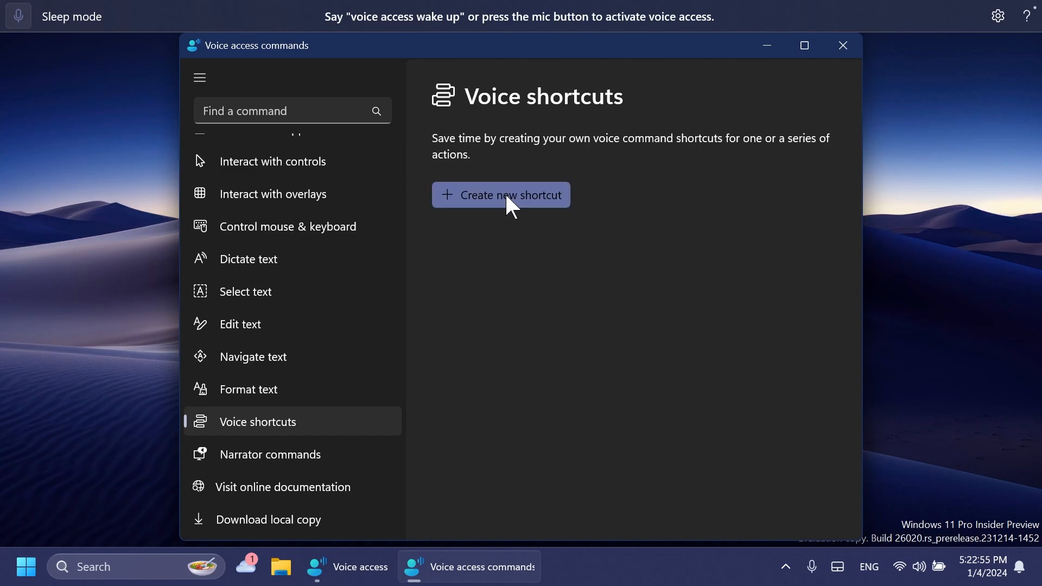
# - Create a new voice shortcut and choose Open folder as its action
pyautogui.click(500, 195)
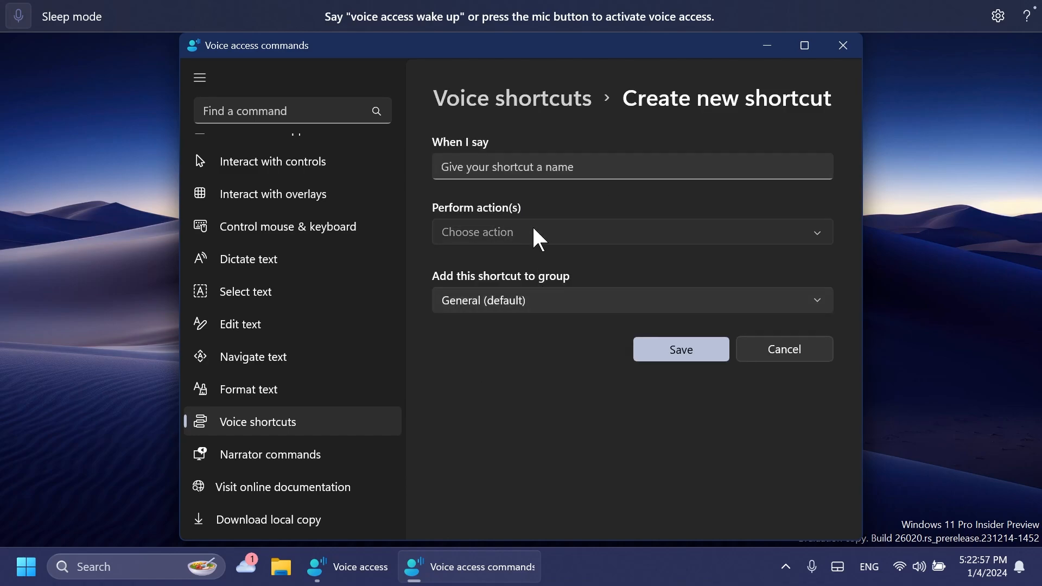
pyautogui.click(631, 231)
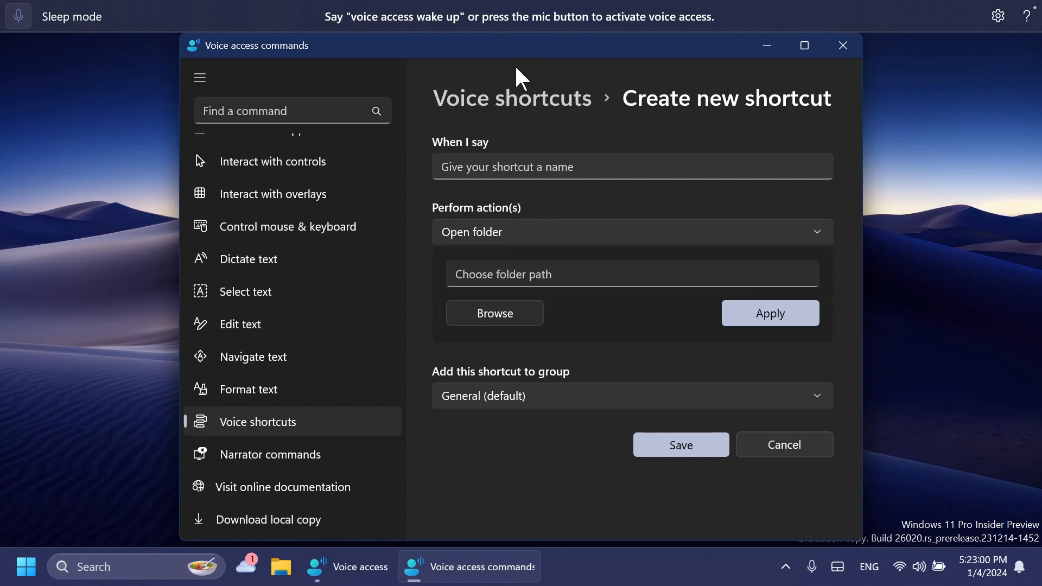
pyautogui.moveTo(564, 145)
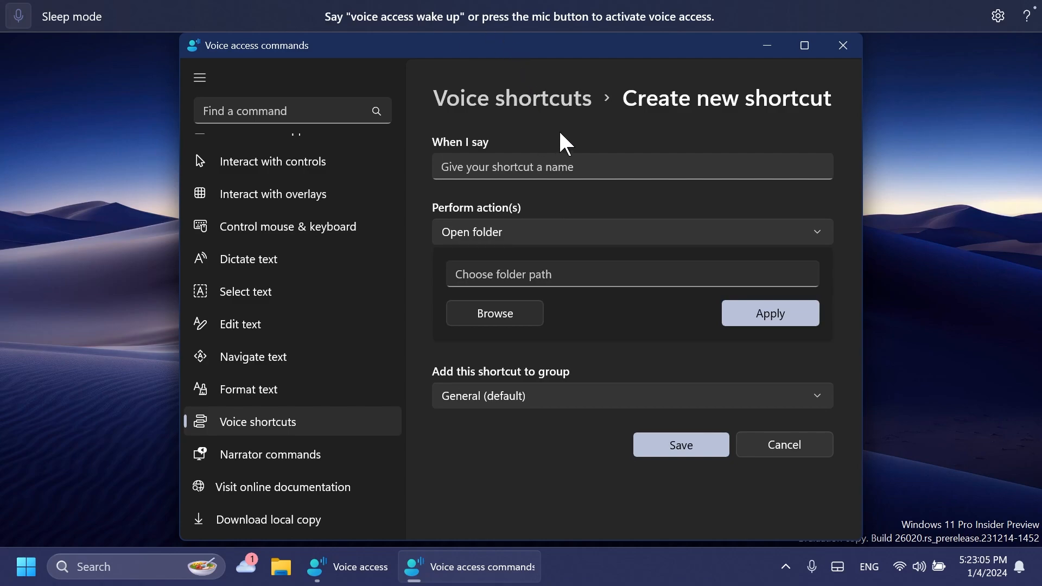
pyautogui.moveTo(803, 93)
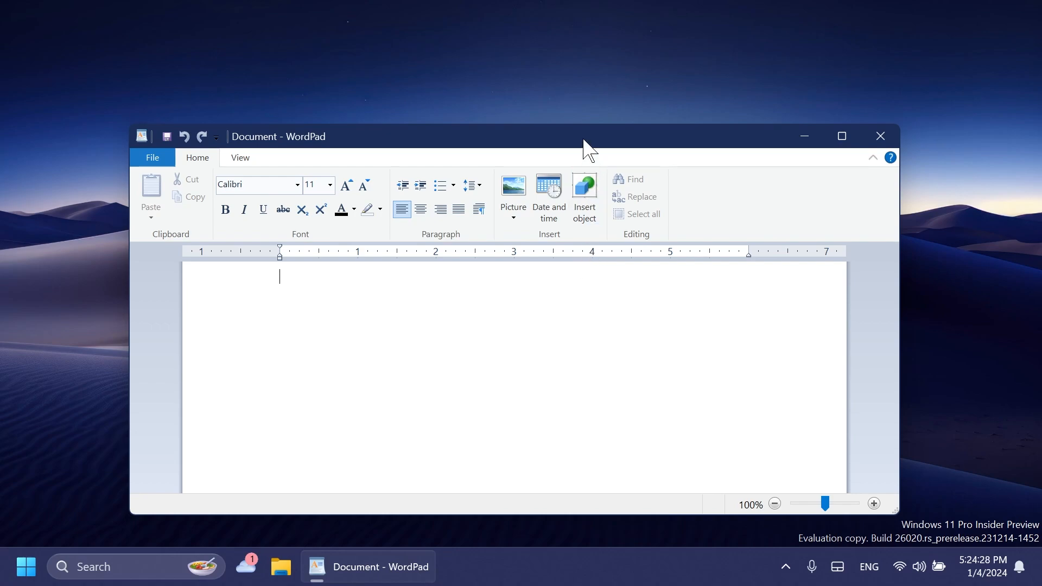
pyautogui.moveTo(453, 282)
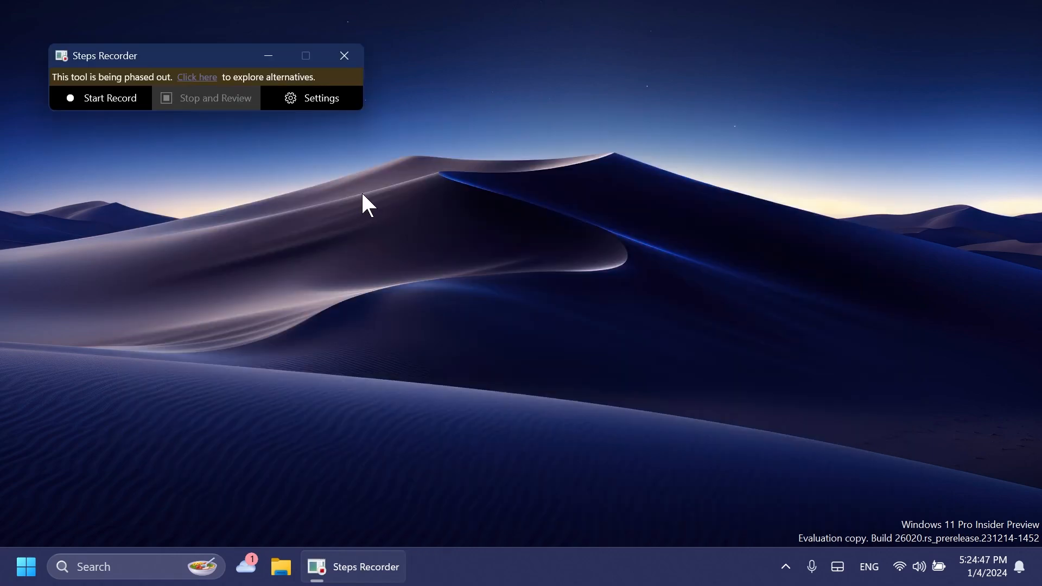
pyautogui.moveTo(251, 202)
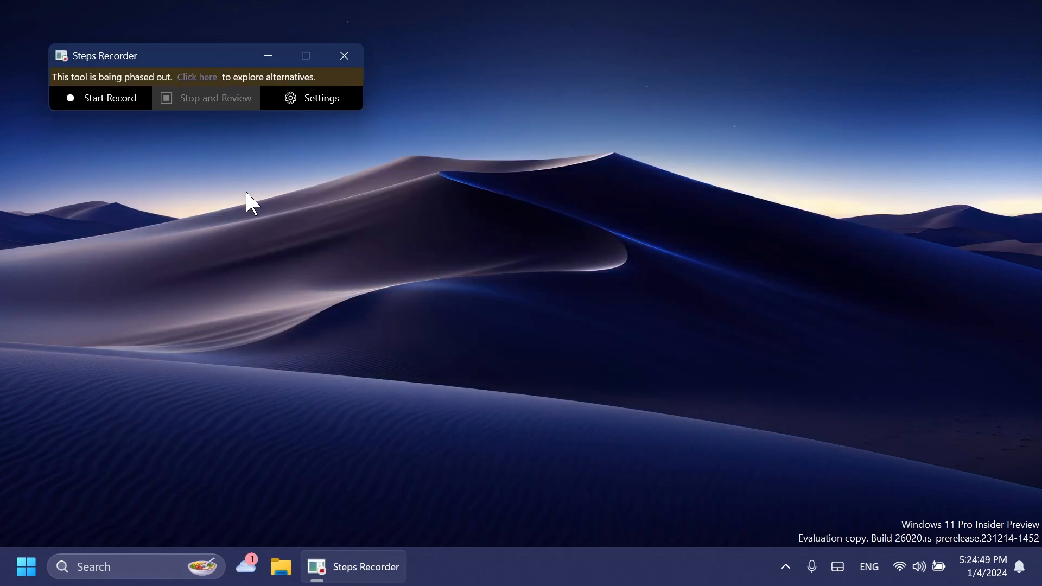
pyautogui.moveTo(256, 269)
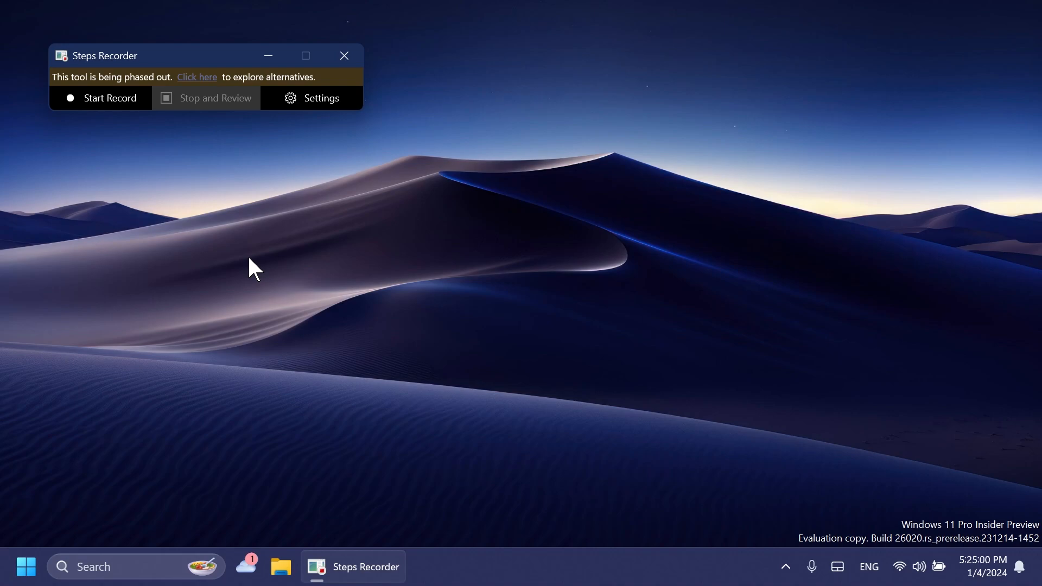
pyautogui.moveTo(192, 185)
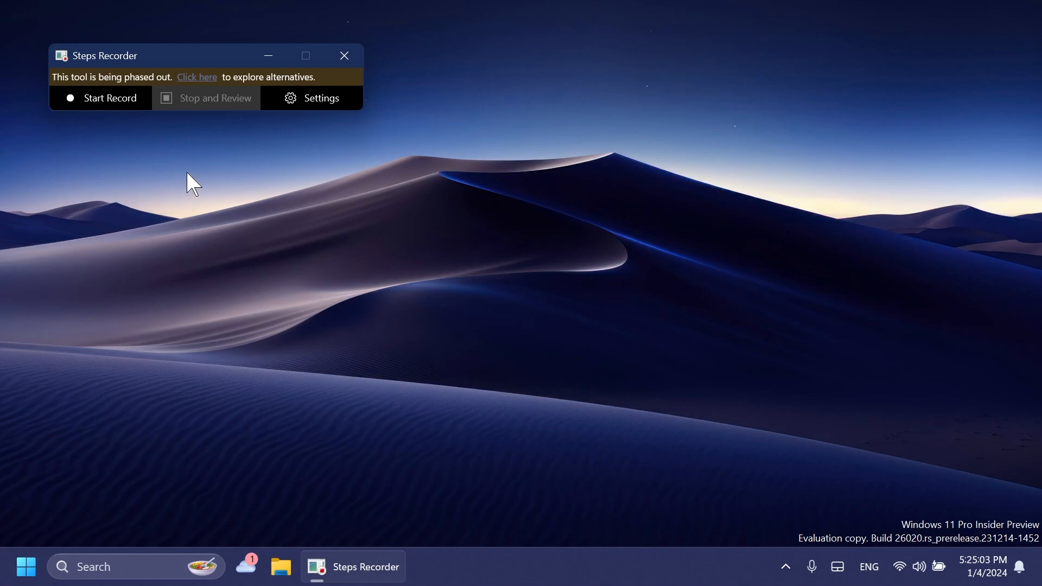
# - Close Steps Recorder before bringing up Task Manager's Processes list
pyautogui.click(343, 56)
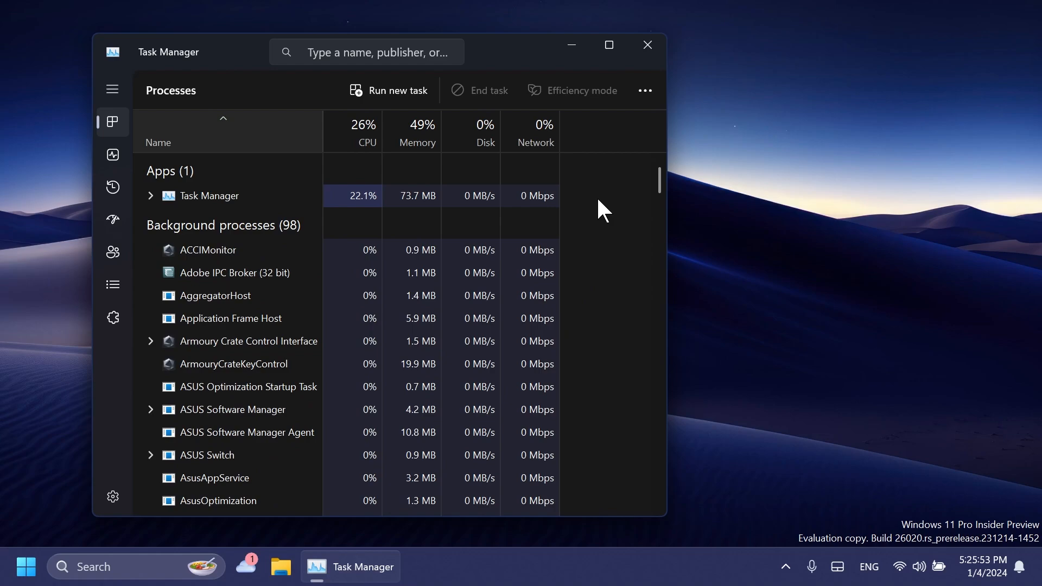
# - Close Task Manager ahead of sharing 7018.jpg from Pictures
pyautogui.click(646, 44)
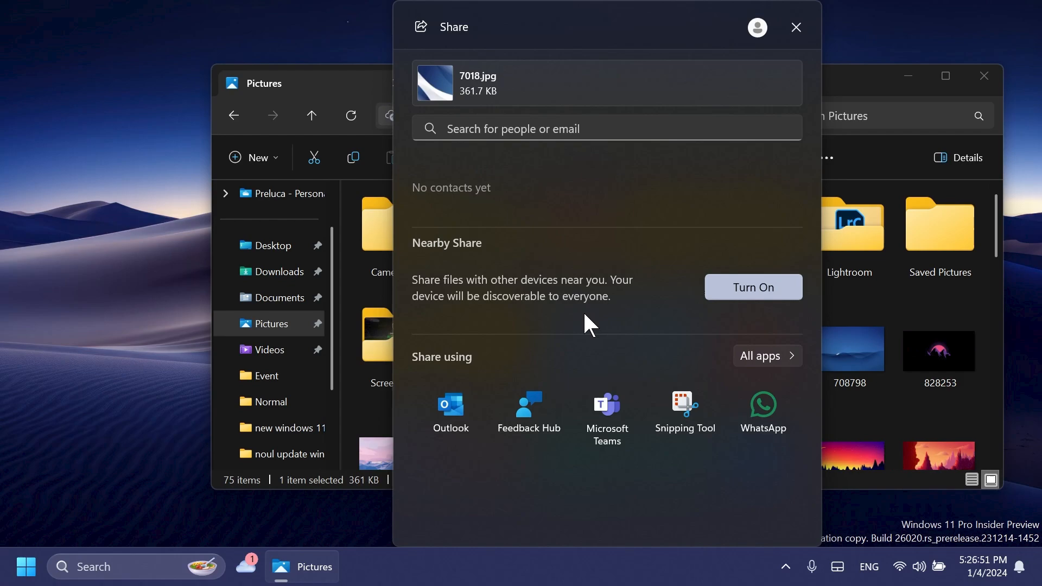
# - Choose Nearby Share in the Share panel to reach Settings' Nearby sharing page
pyautogui.click(752, 287)
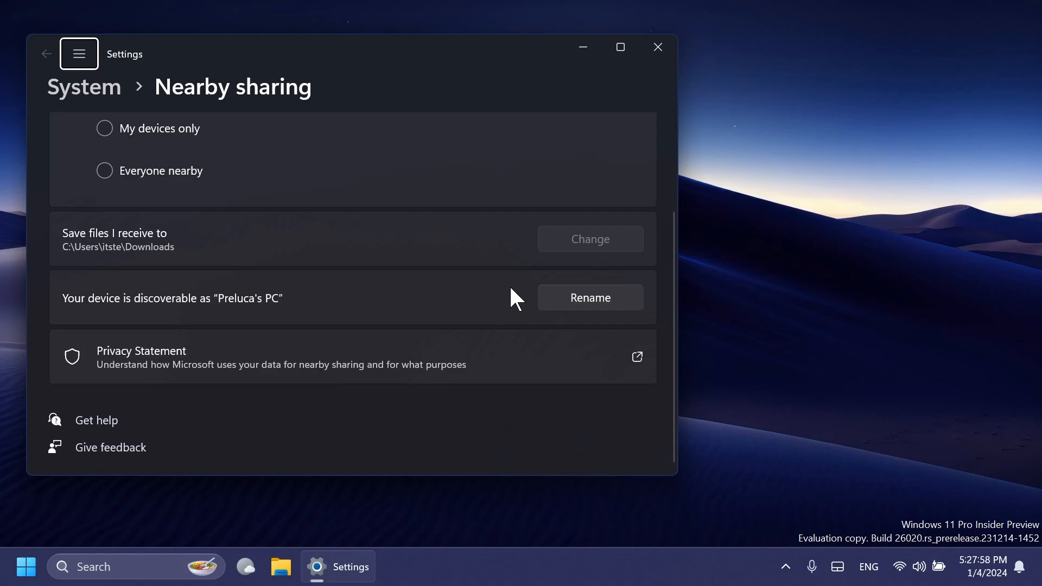
pyautogui.click(588, 297)
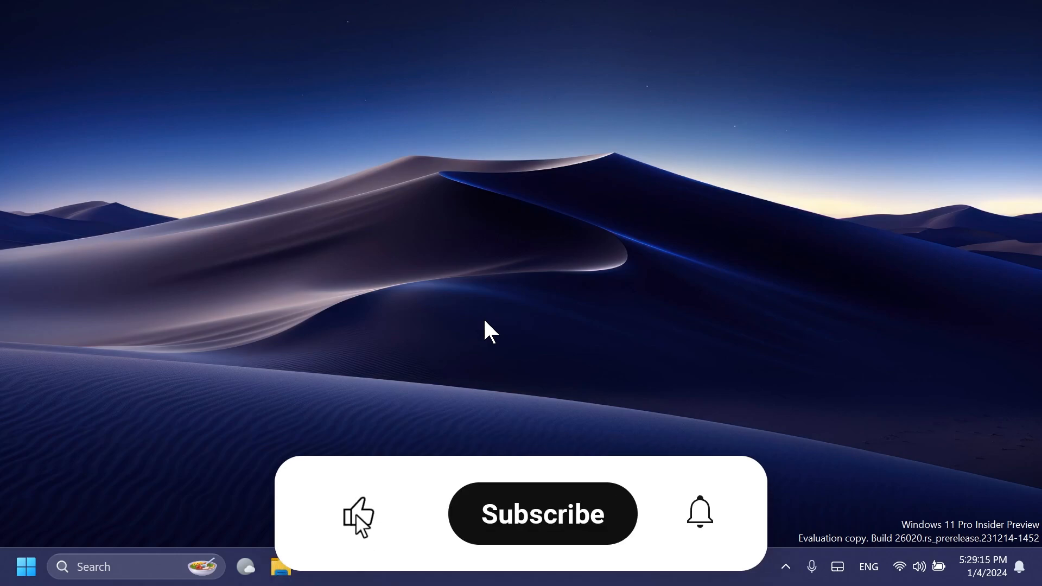
pyautogui.click(541, 514)
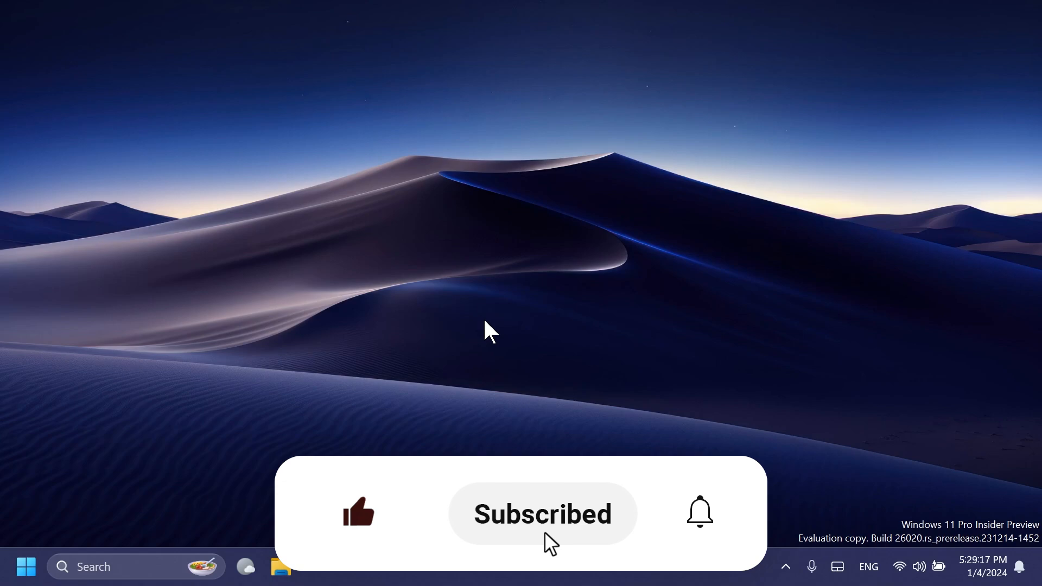